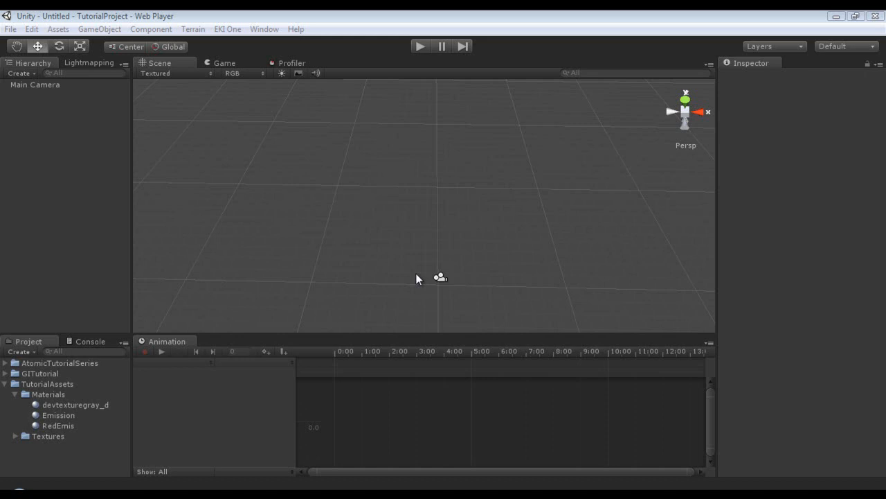
Step: Create a cube scaled 25 × 0.1 × 25 as the floor and reach the TutorialAssets materials
{"action": "left_click", "coordinate": [5, 383]}
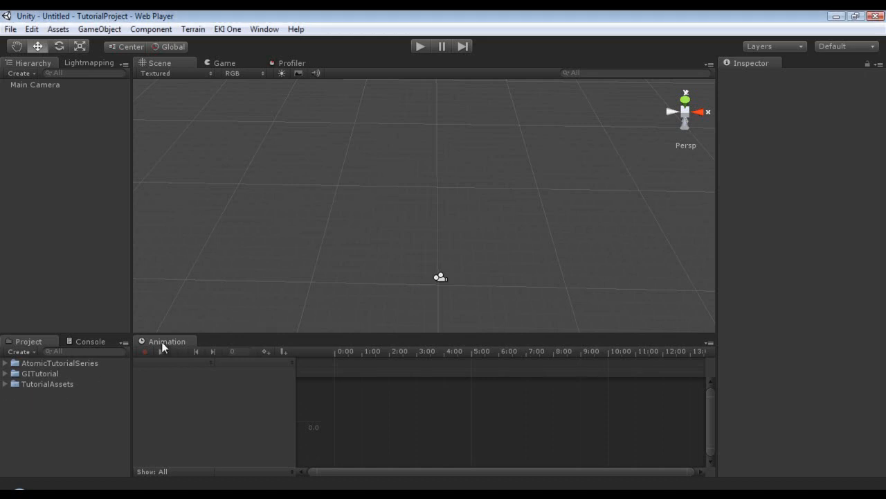
{"action": "mouse_move", "coordinate": [172, 352]}
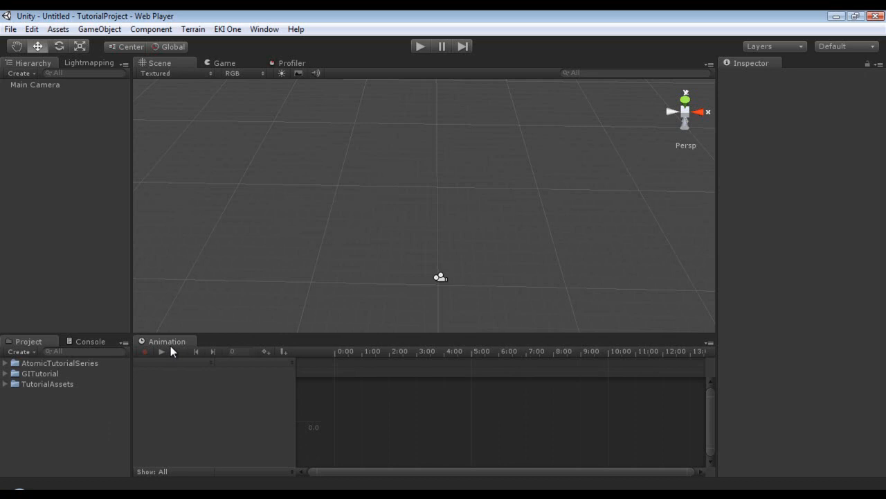
{"action": "mouse_move", "coordinate": [241, 327]}
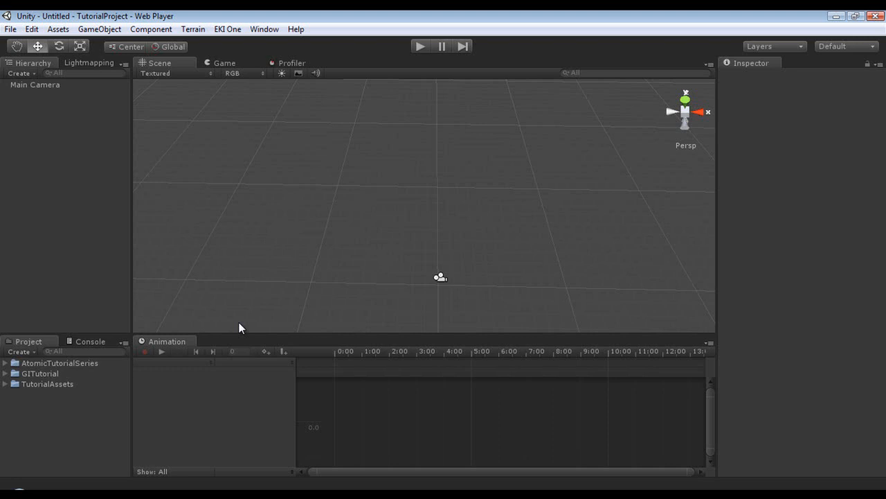
{"action": "mouse_move", "coordinate": [153, 94]}
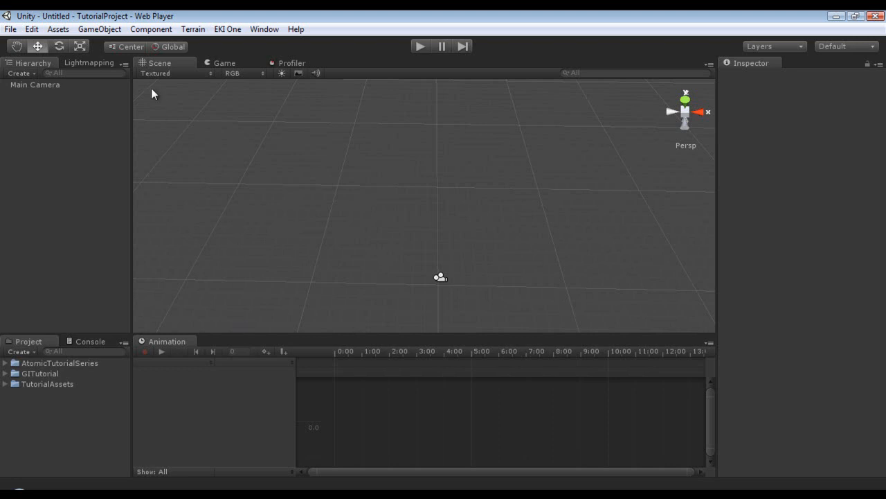
{"action": "mouse_move", "coordinate": [270, 172]}
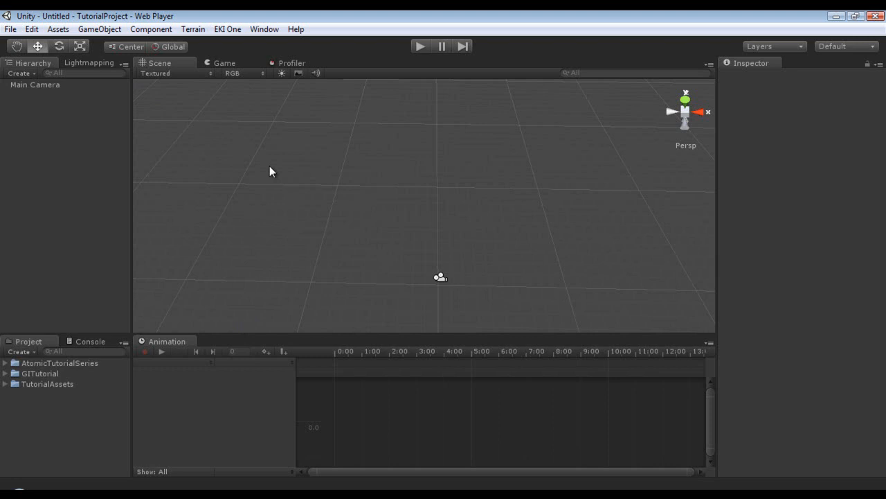
{"action": "left_click", "coordinate": [100, 29]}
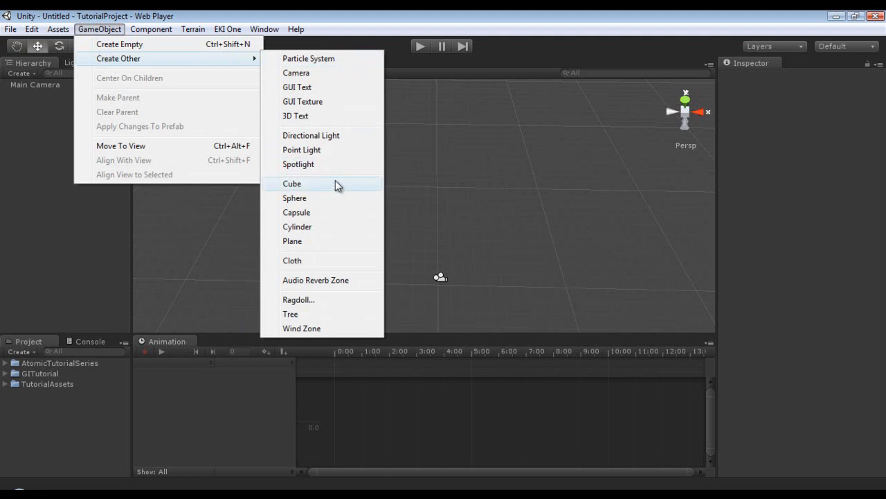
{"action": "left_click", "coordinate": [291, 183]}
{"action": "type", "text": "0"}
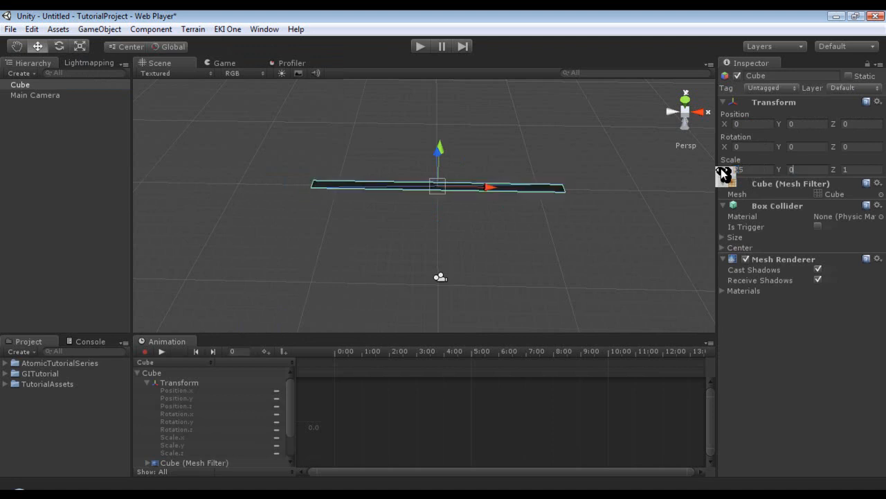
{"action": "type", "text": "25"}
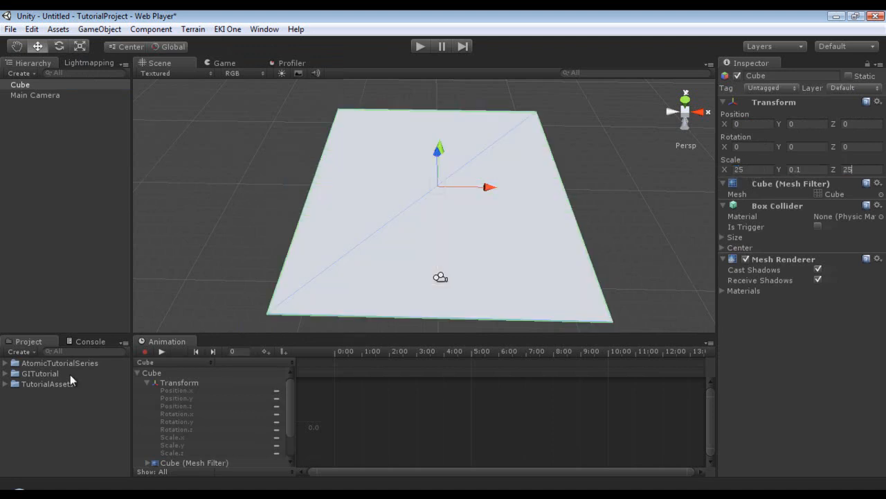
{"action": "left_click", "coordinate": [16, 384]}
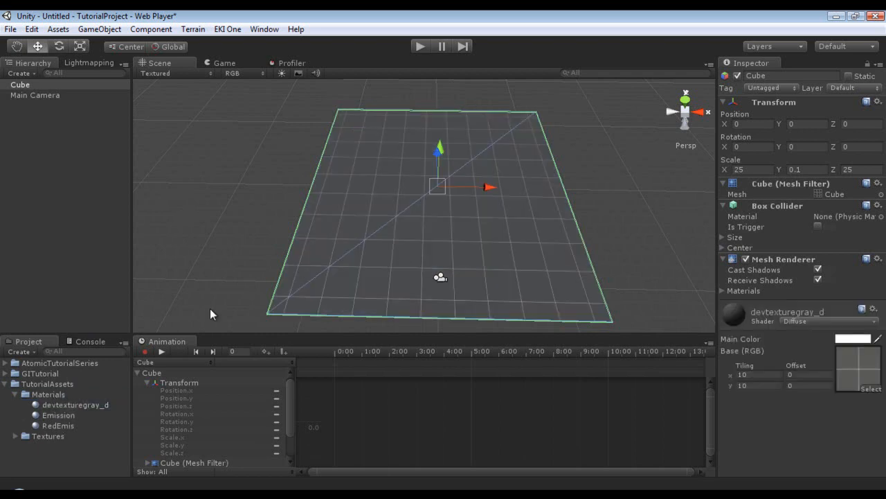
Step: Collapse the Textures and TutorialAssets folders, then bring up the Create Other list
{"action": "left_click", "coordinate": [47, 434]}
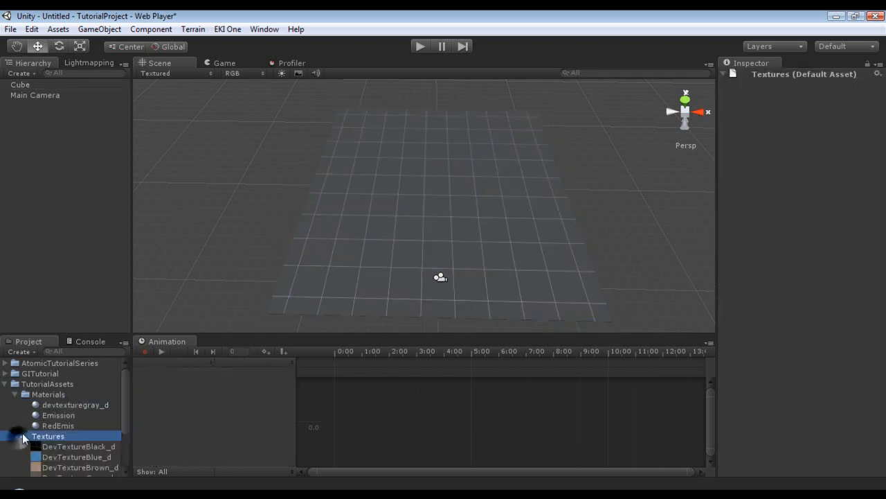
{"action": "left_click", "coordinate": [14, 435]}
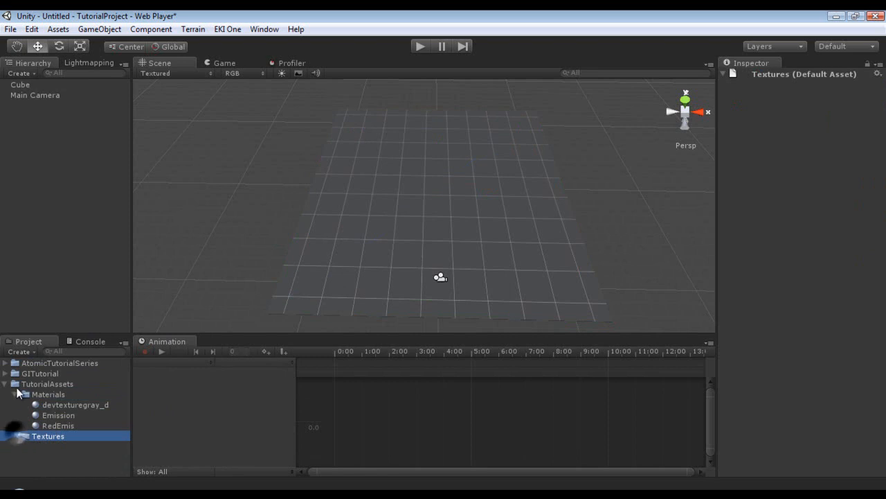
{"action": "left_click", "coordinate": [6, 384]}
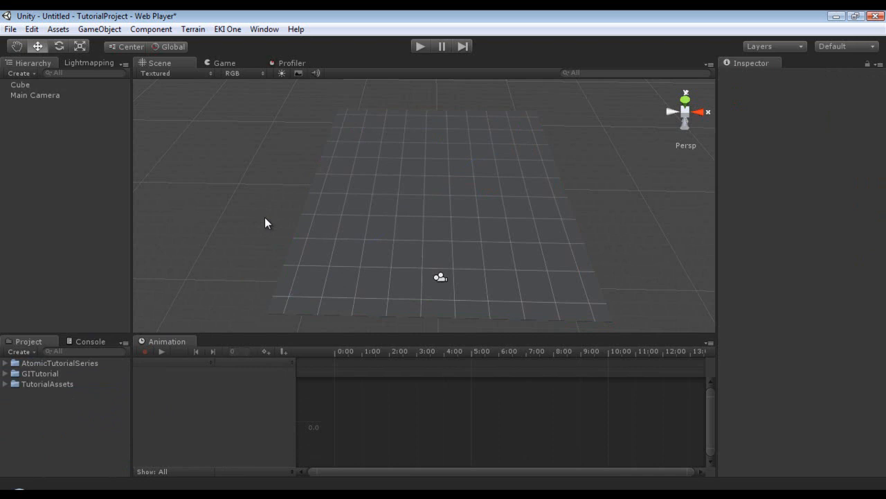
{"action": "mouse_move", "coordinate": [239, 196]}
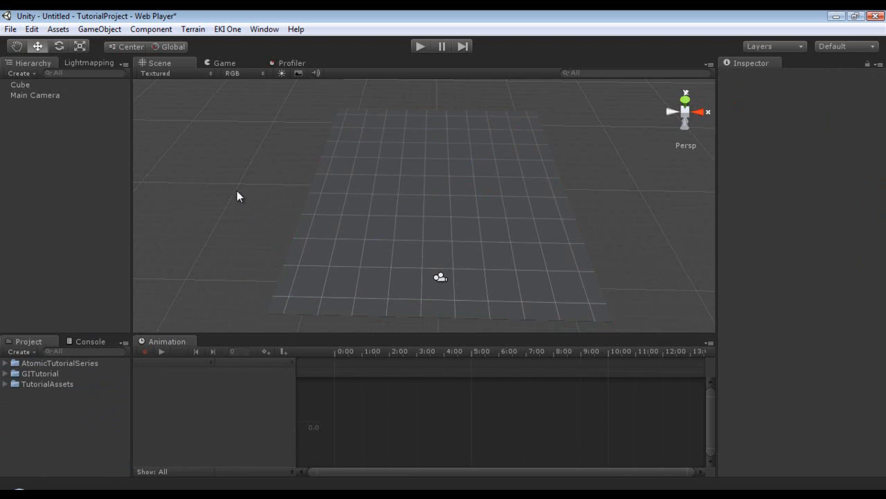
{"action": "mouse_move", "coordinate": [346, 192]}
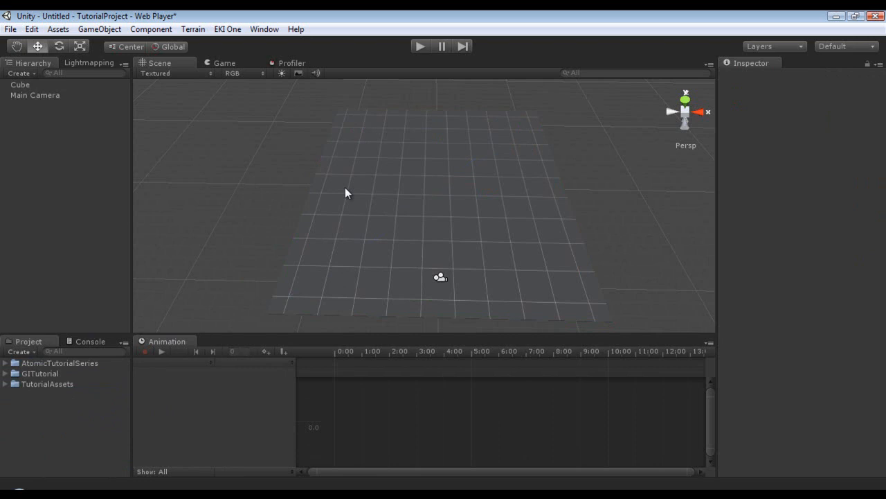
{"action": "mouse_move", "coordinate": [568, 195]}
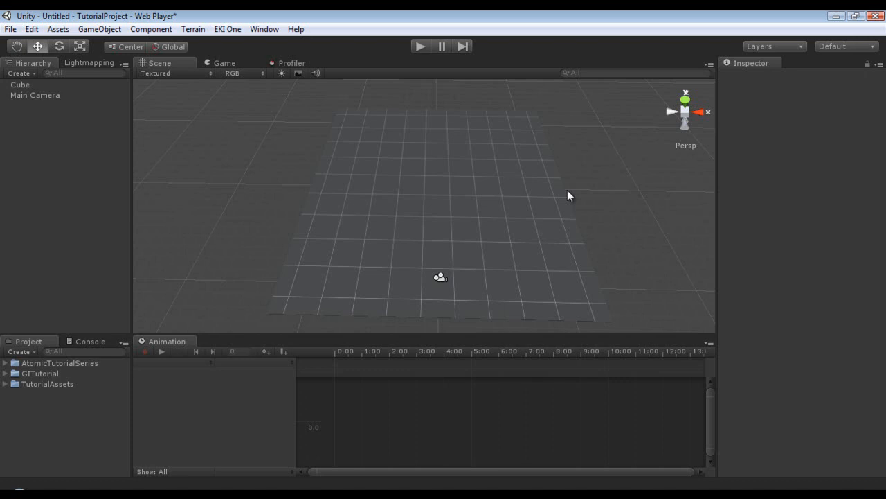
{"action": "left_click", "coordinate": [100, 29]}
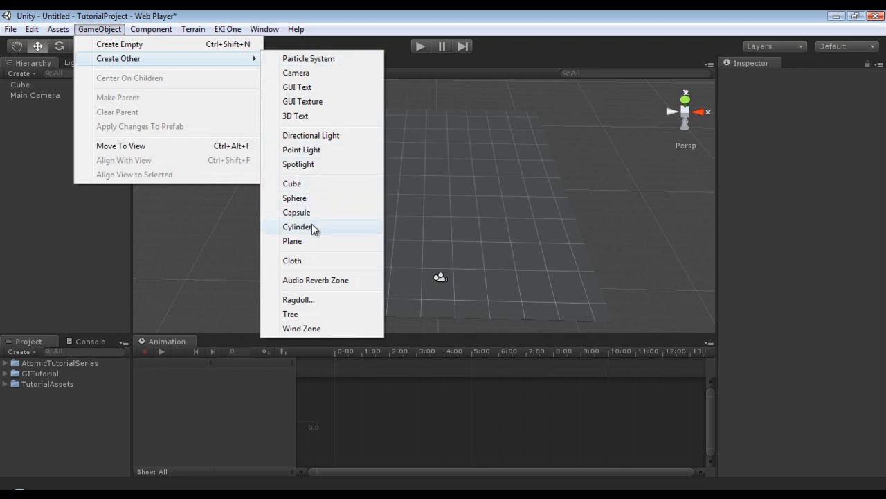
Step: Create cylinders from the Create Other list to stand across the floor
{"action": "left_click", "coordinate": [299, 227]}
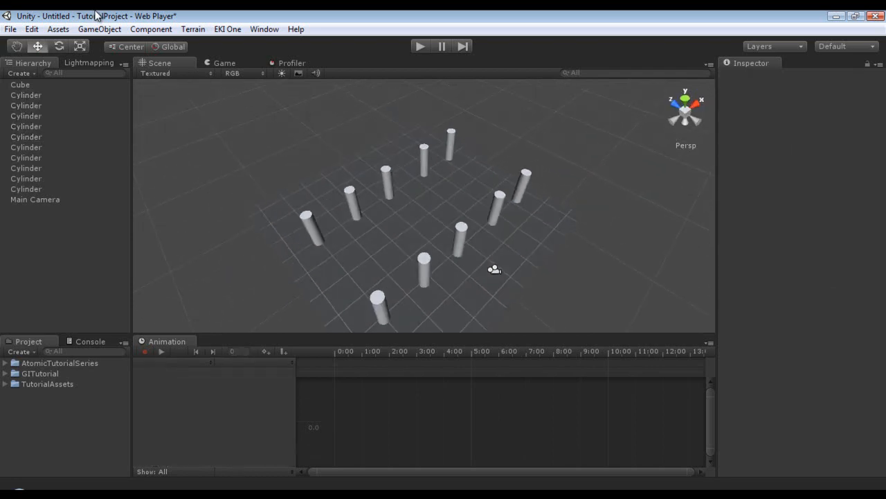
Step: Create a directional light rotated 45, 45, 0 and view the lit floor from another side
{"action": "left_click", "coordinate": [99, 29]}
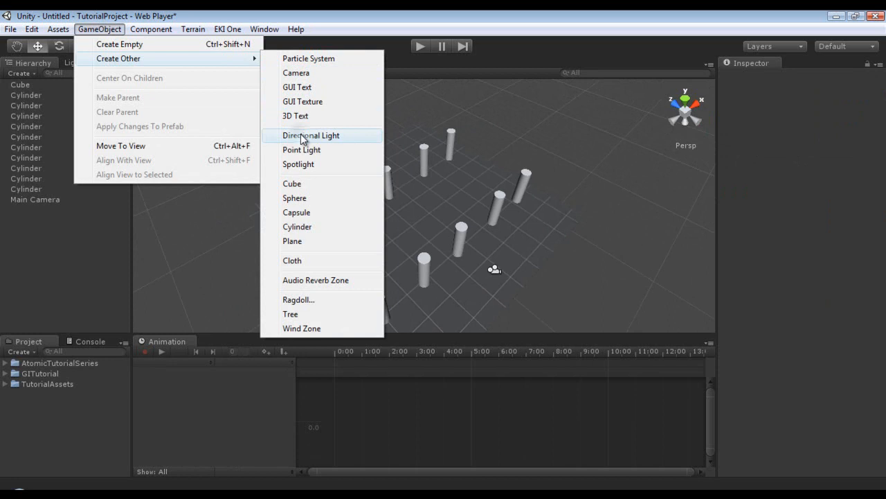
{"action": "left_click", "coordinate": [310, 136]}
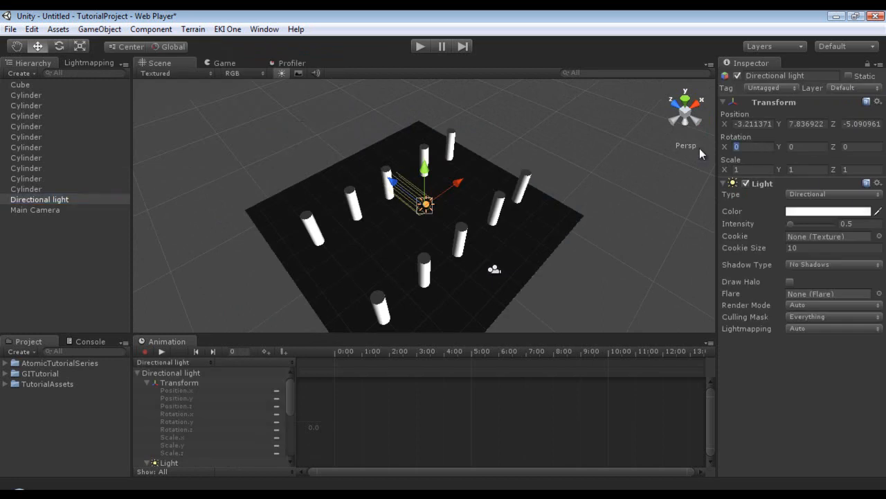
{"action": "type", "text": "45"}
{"action": "left_click", "coordinate": [861, 123]}
{"action": "type", "text": "0"}
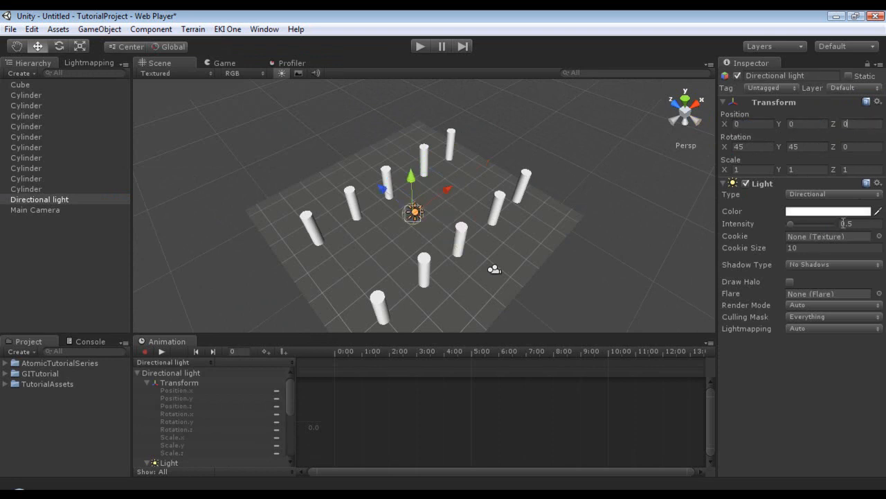
{"action": "left_click_drag", "start_coordinate": [792, 223], "coordinate": [789, 223]}
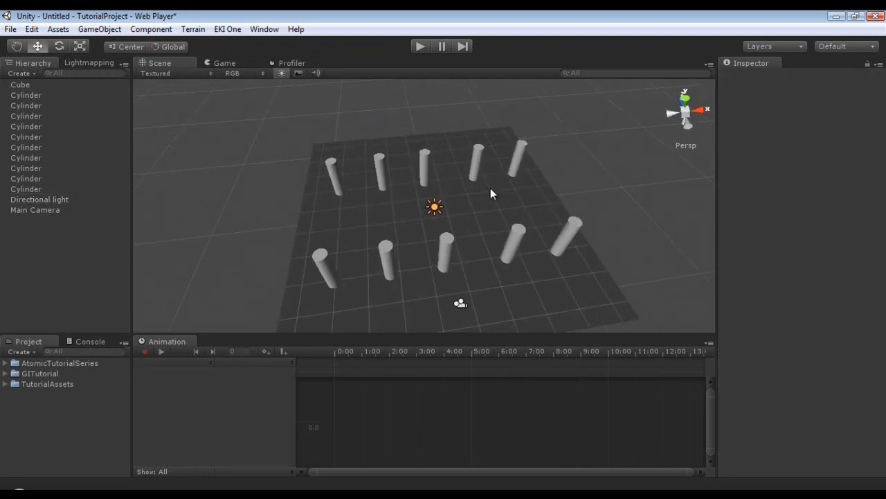
Step: Create a point light, raise it about 2 units above the floor and enable Soft Shadows
{"action": "left_click", "coordinate": [100, 29]}
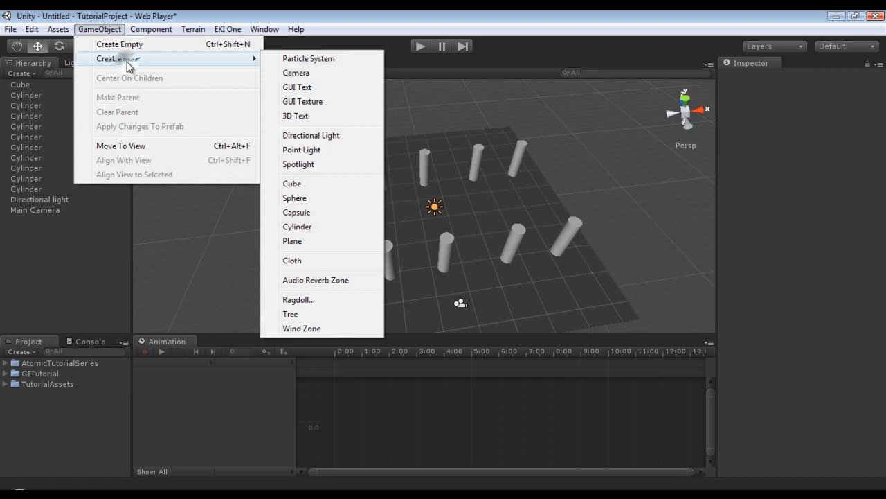
{"action": "mouse_move", "coordinate": [353, 150]}
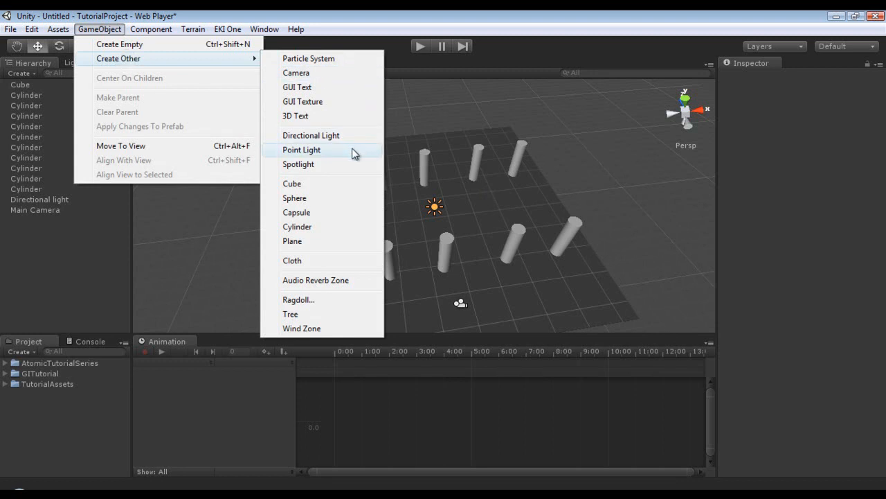
{"action": "left_click", "coordinate": [302, 149]}
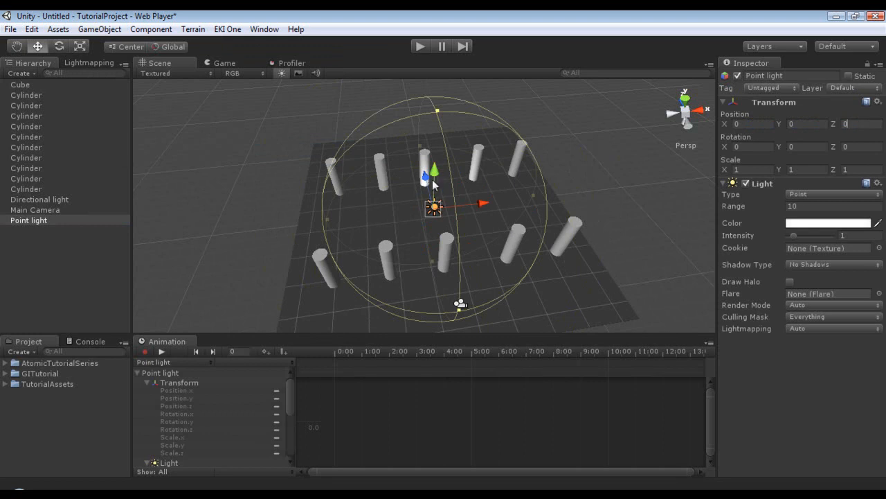
{"action": "left_click", "coordinate": [831, 264]}
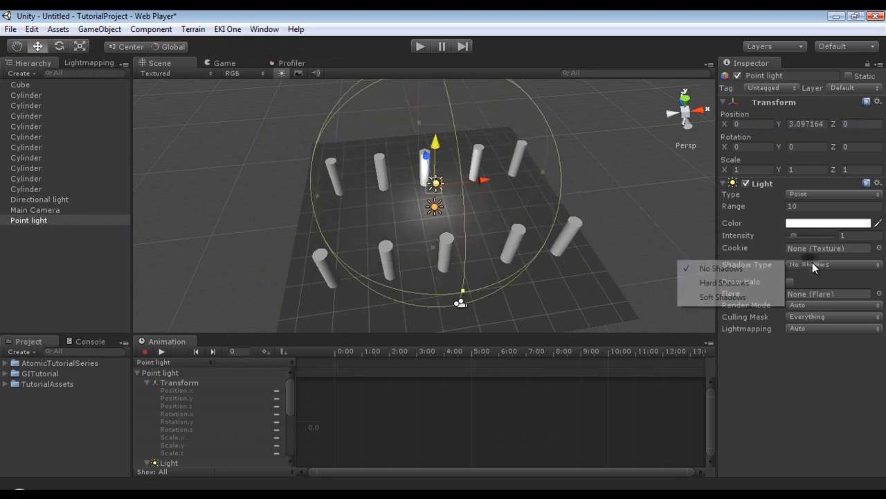
{"action": "left_click", "coordinate": [723, 297]}
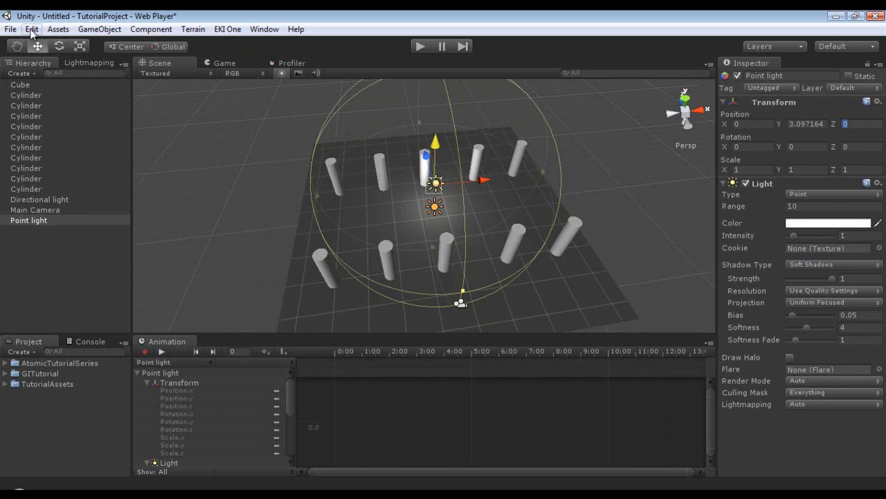
Step: Set the Player rendering path to Forward and reselect the point light
{"action": "left_click", "coordinate": [31, 29]}
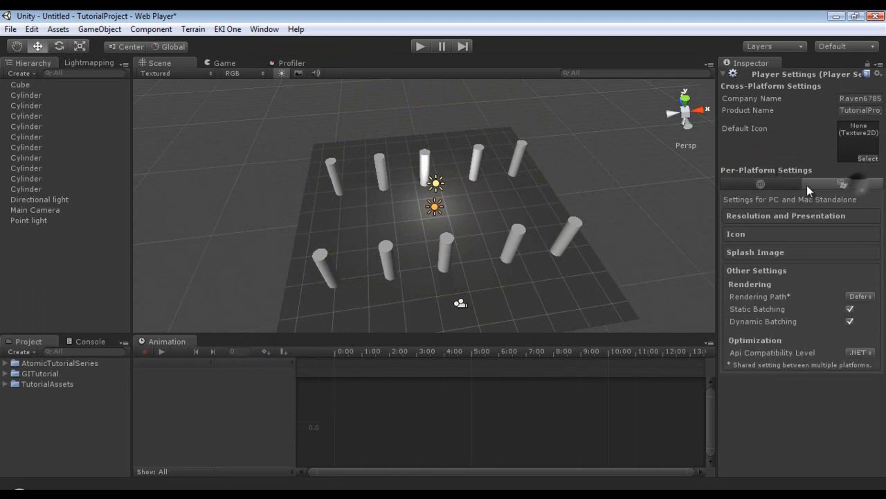
{"action": "left_click", "coordinate": [858, 296]}
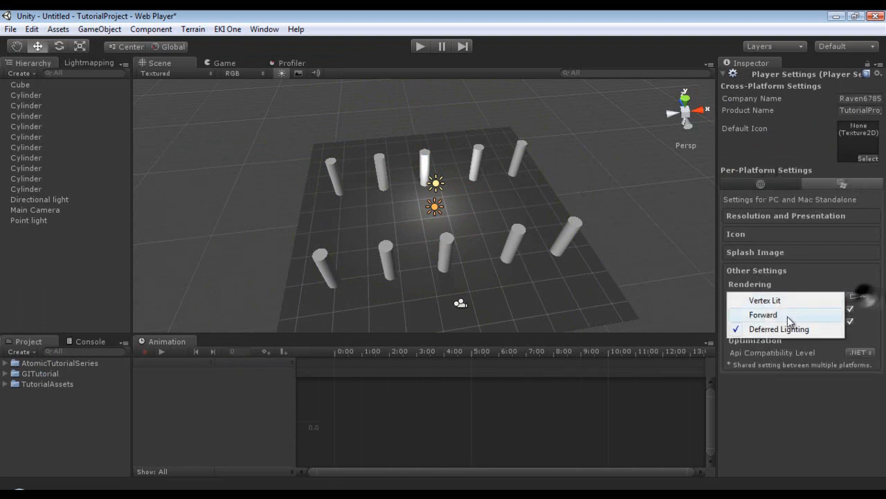
{"action": "left_click", "coordinate": [27, 219]}
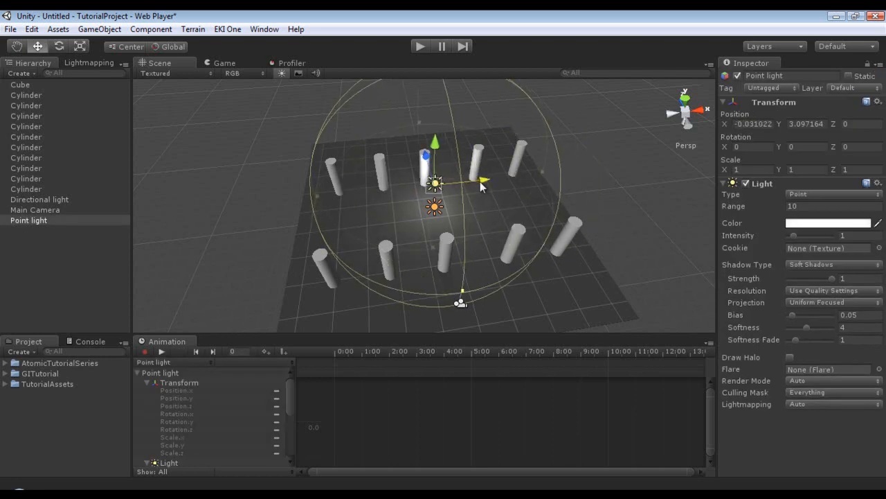
Step: Select the directional light and lower its Intensity to 0.1
{"action": "left_click_drag", "start_coordinate": [482, 186], "coordinate": [493, 236]}
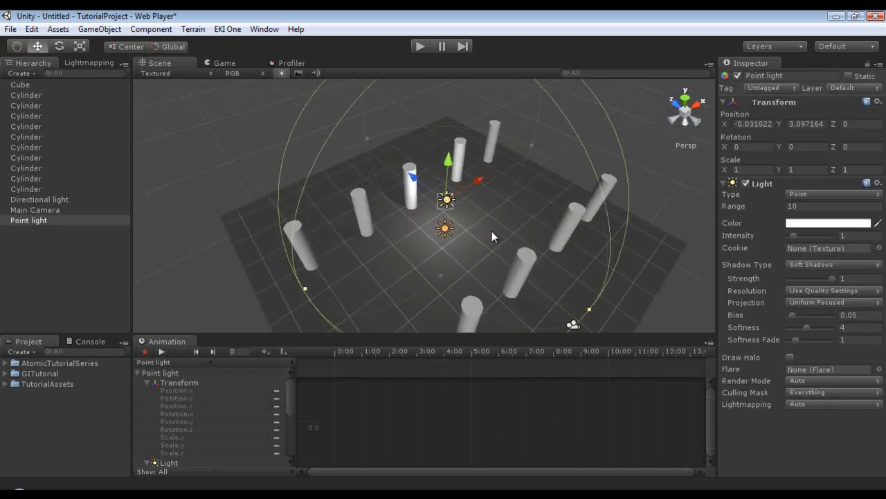
{"action": "left_click", "coordinate": [39, 200]}
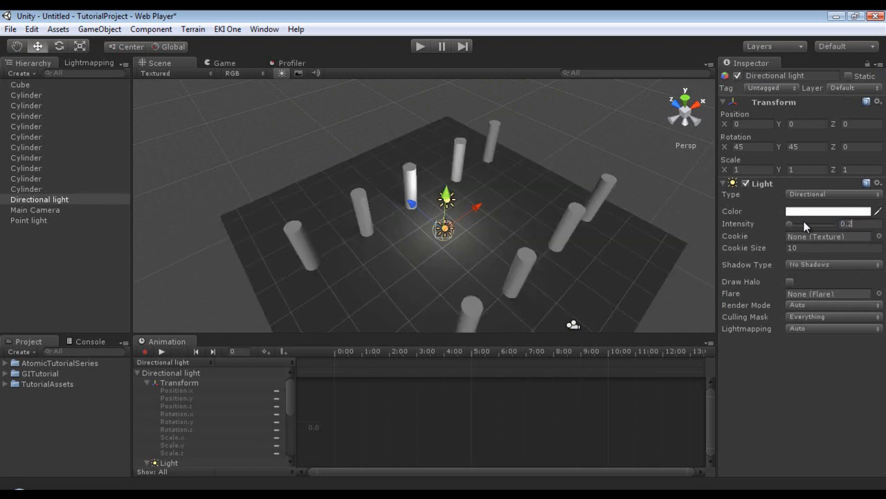
{"action": "left_click_drag", "start_coordinate": [792, 223], "coordinate": [788, 223]}
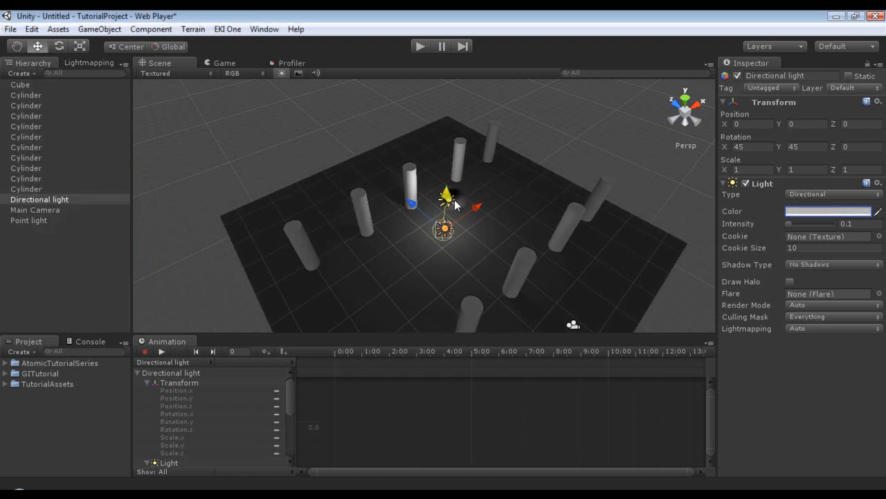
Step: Drag the point light along X back and forth, leaving it past the floor's left edge
{"action": "left_click", "coordinate": [28, 220]}
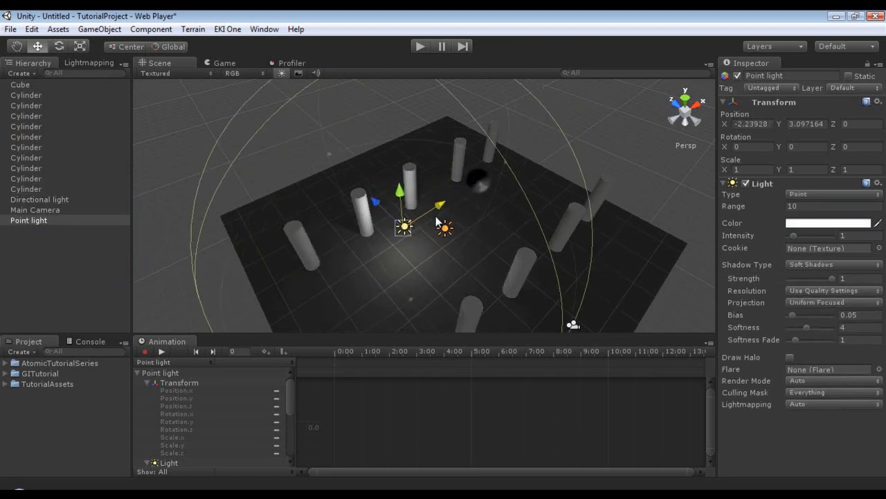
{"action": "left_click_drag", "start_coordinate": [403, 226], "coordinate": [518, 153]}
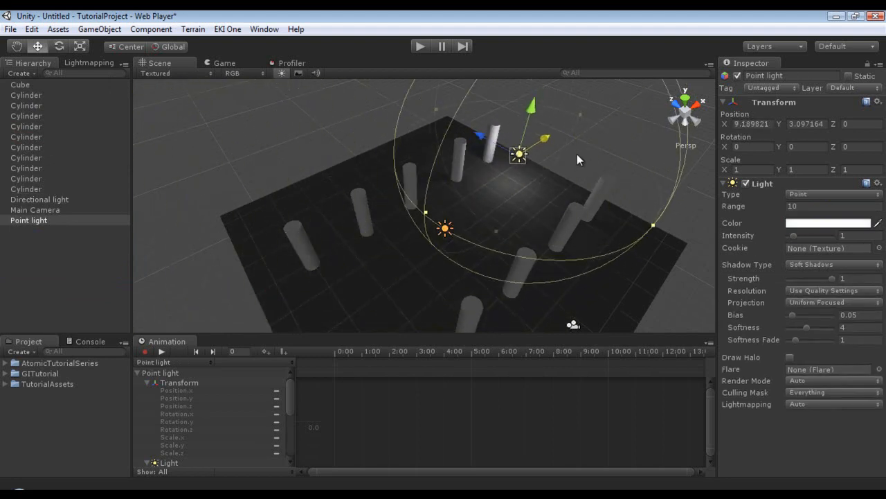
{"action": "left_click_drag", "start_coordinate": [518, 154], "coordinate": [283, 302]}
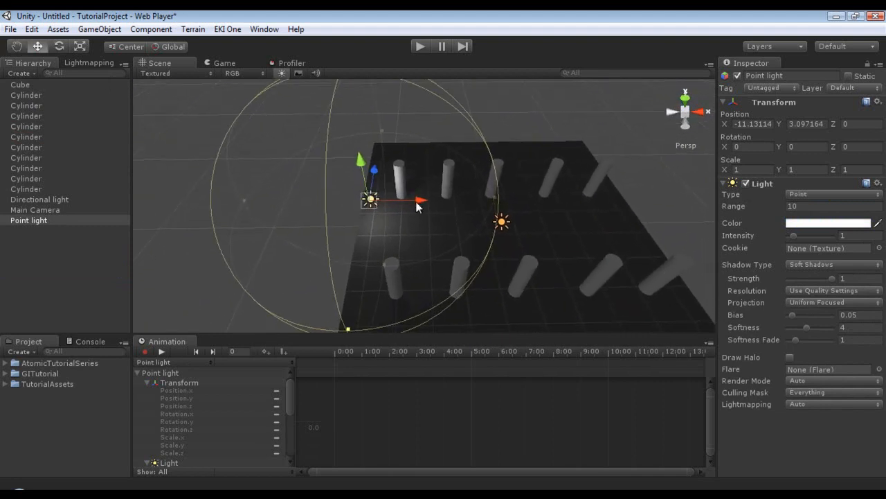
{"action": "mouse_move", "coordinate": [421, 205]}
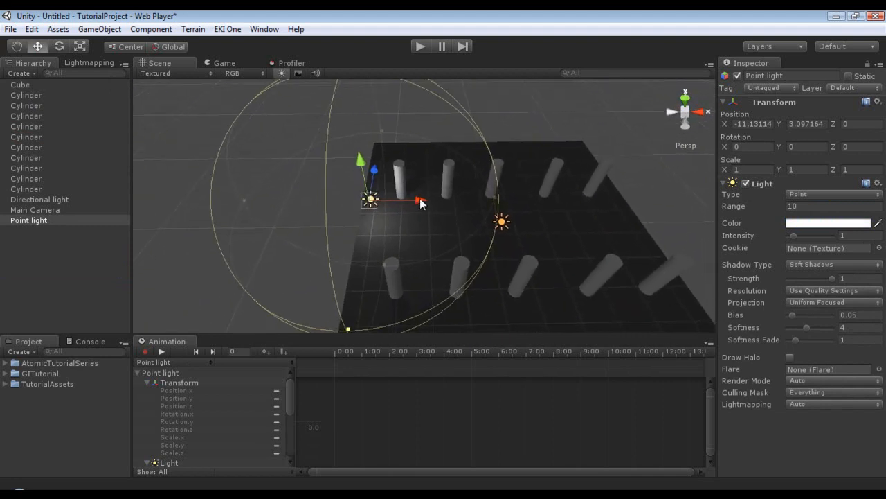
{"action": "left_click_drag", "start_coordinate": [415, 201], "coordinate": [506, 208]}
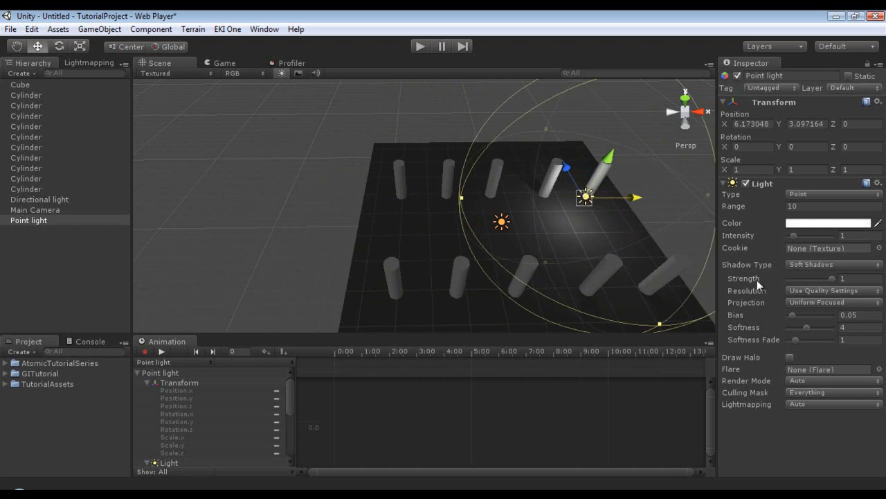
{"action": "left_click_drag", "start_coordinate": [585, 196], "coordinate": [616, 196]}
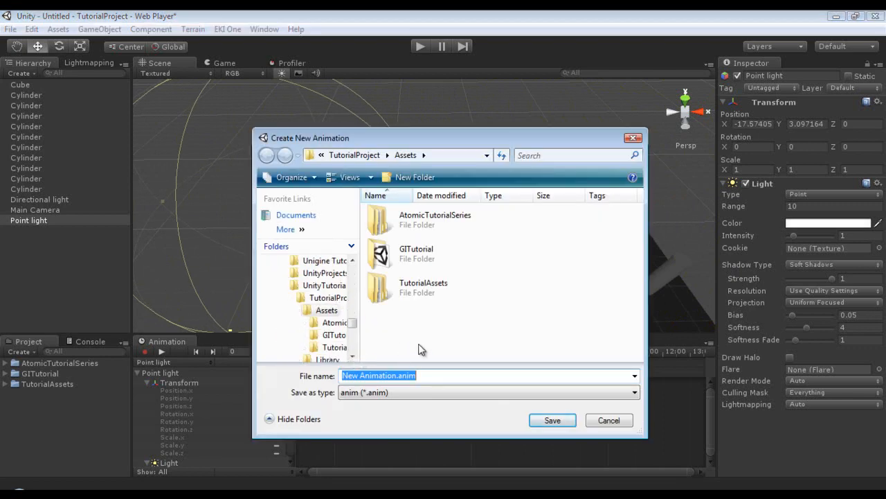
Step: Save the new animation clip as LightAnimation, attached to the point light
{"action": "type", "text": "Light"}
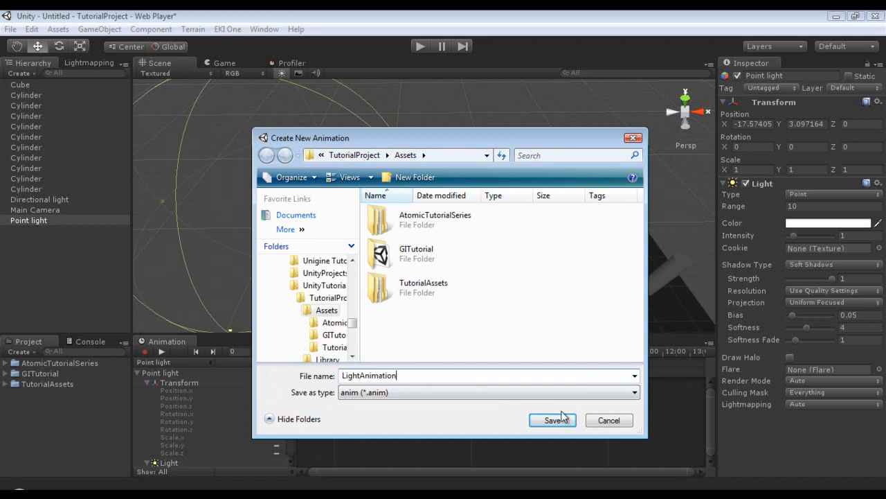
{"action": "left_click", "coordinate": [554, 420]}
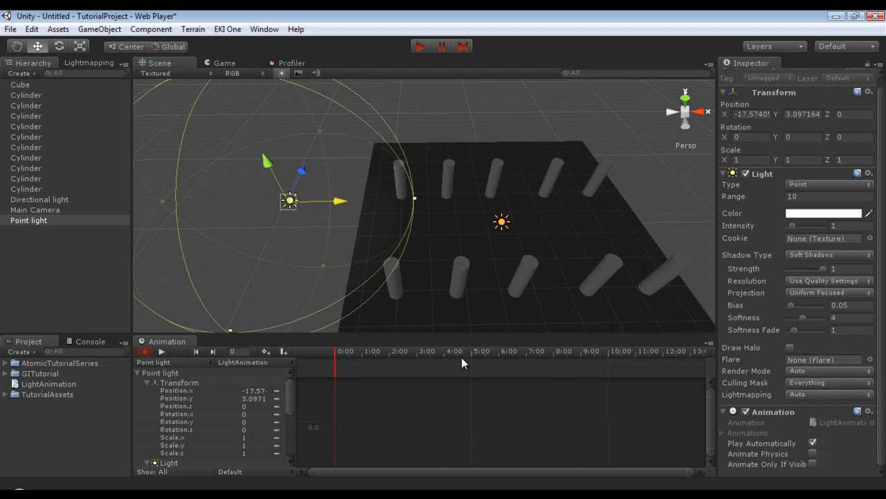
{"action": "mouse_move", "coordinate": [612, 360]}
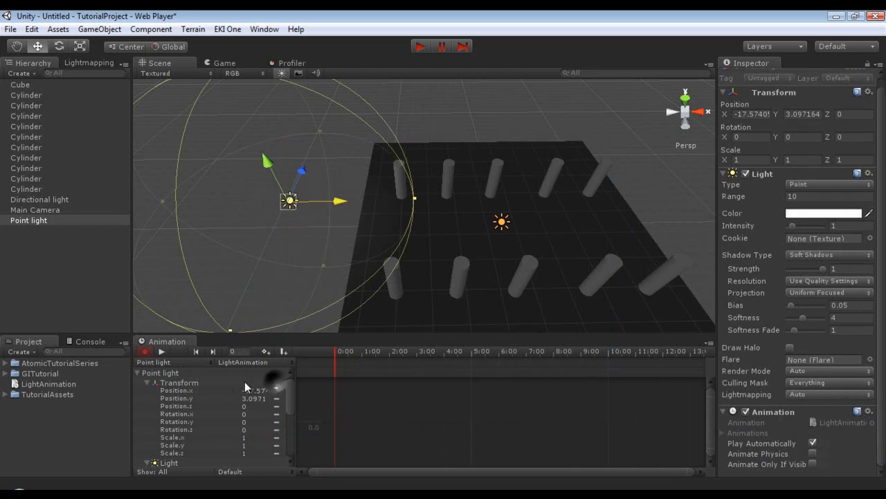
Step: Key the point light's Transform position at 0:00 and move the playhead to 5:00
{"action": "left_click", "coordinate": [179, 382]}
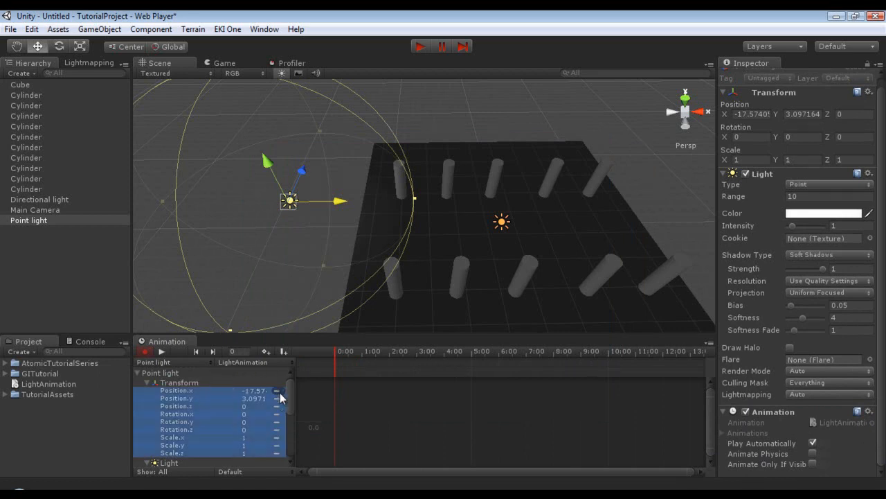
{"action": "right_click", "coordinate": [277, 390]}
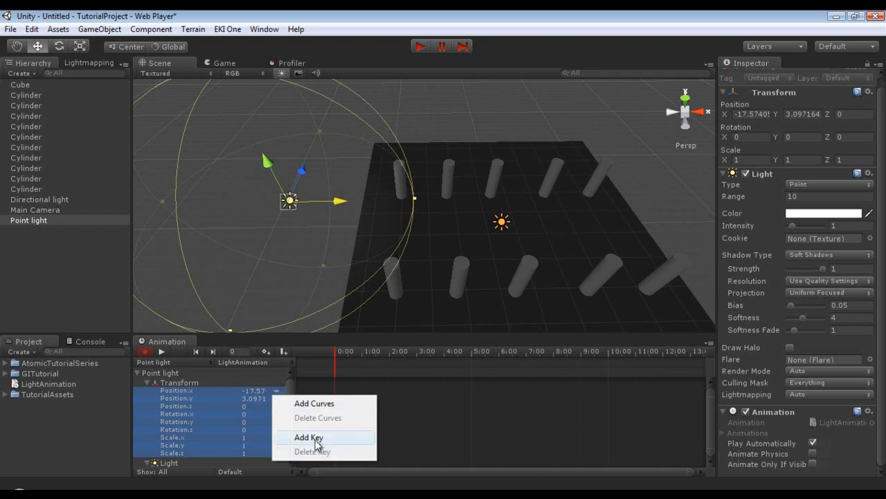
{"action": "left_click", "coordinate": [309, 437]}
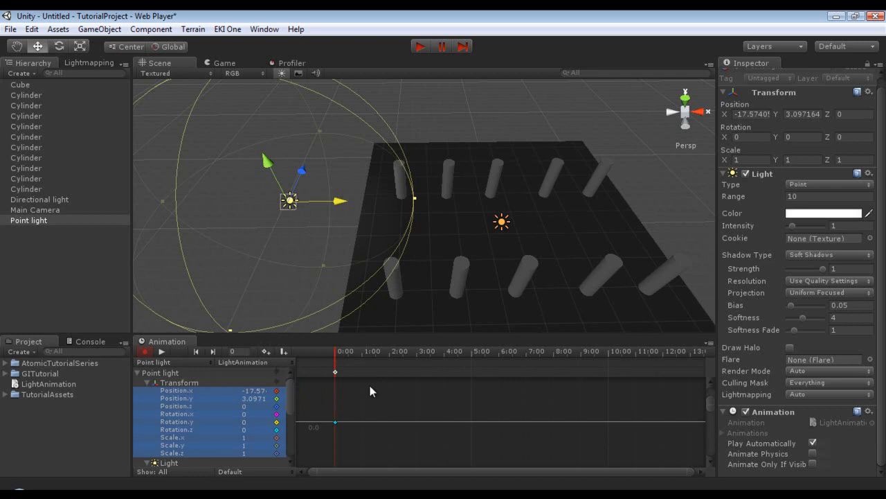
{"action": "left_click", "coordinate": [471, 352]}
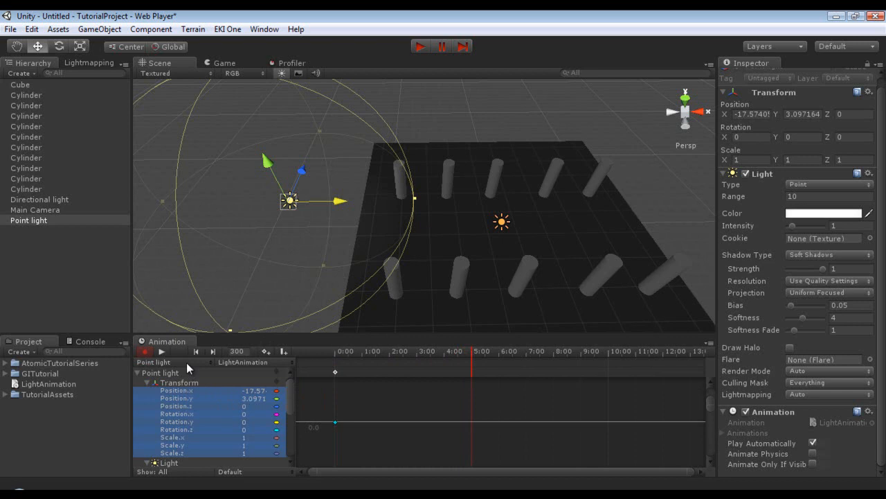
{"action": "mouse_move", "coordinate": [338, 205]}
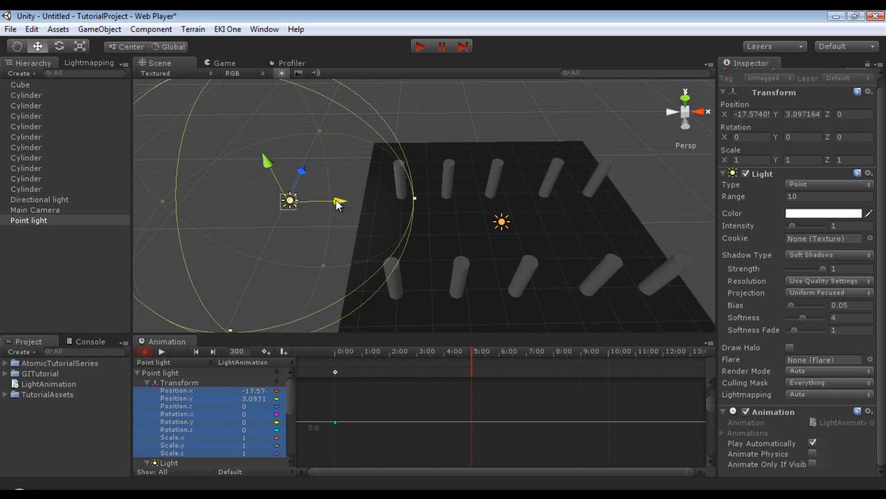
Step: Move the light to the floor centre at 5 seconds, then set a key near the 10-second mark
{"action": "left_click_drag", "start_coordinate": [288, 201], "coordinate": [510, 200]}
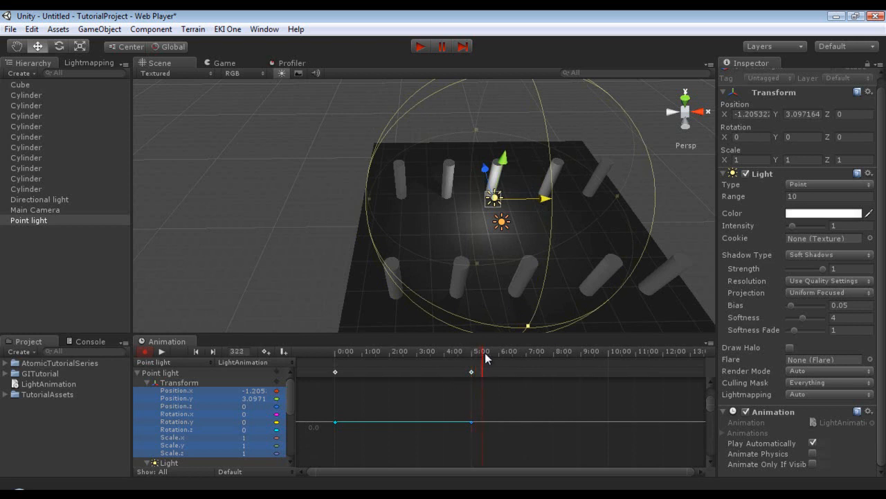
{"action": "left_click", "coordinate": [609, 353]}
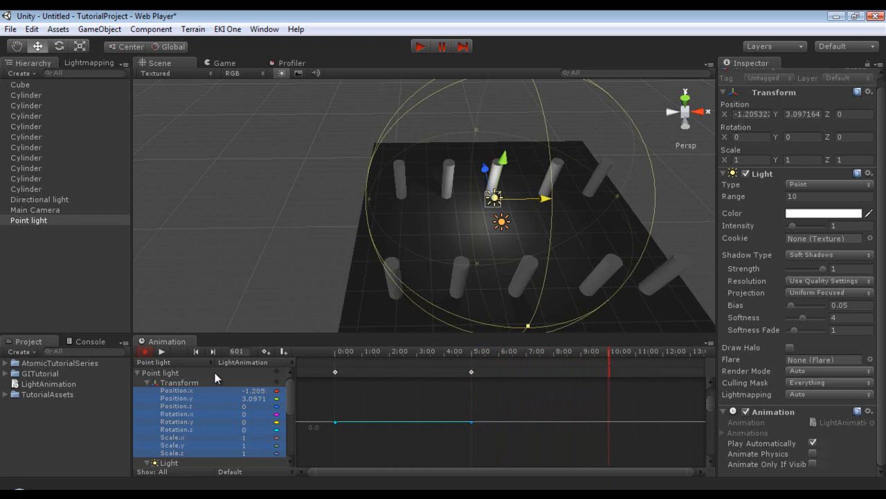
{"action": "left_click", "coordinate": [197, 352]}
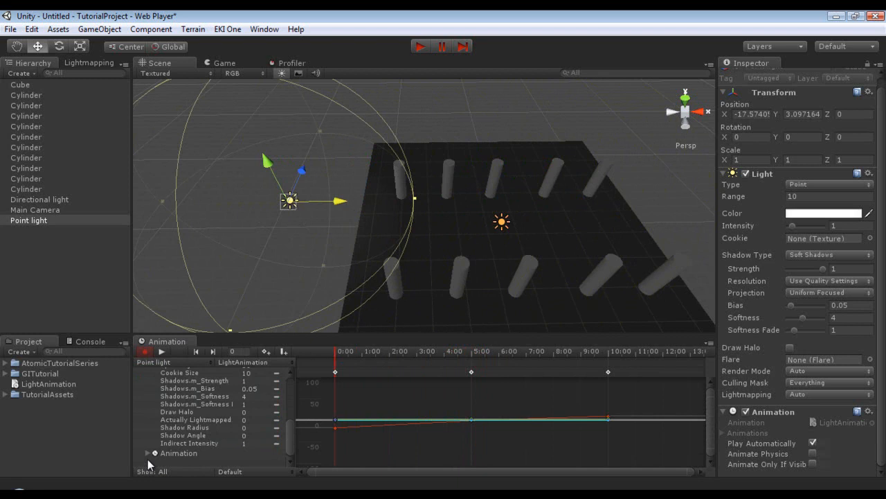
Step: Keyframe all the point light's settings at 0:00 and move to the five-second key
{"action": "left_click", "coordinate": [147, 451]}
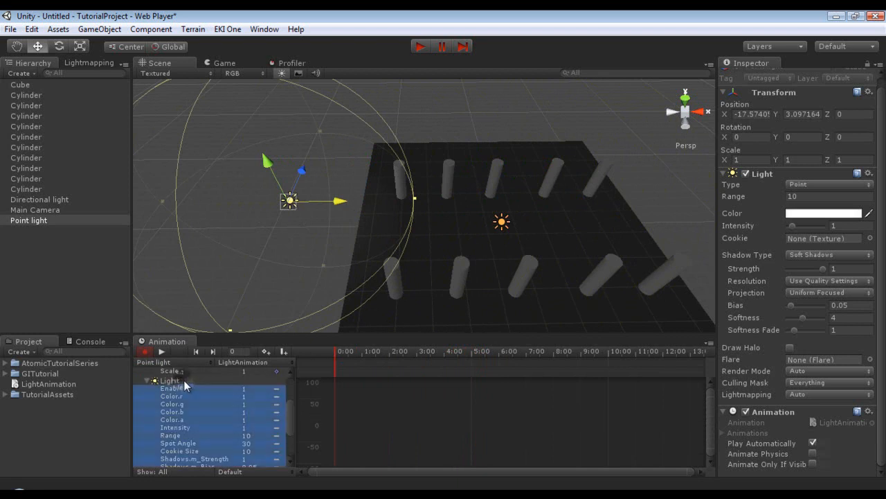
{"action": "mouse_move", "coordinate": [266, 352]}
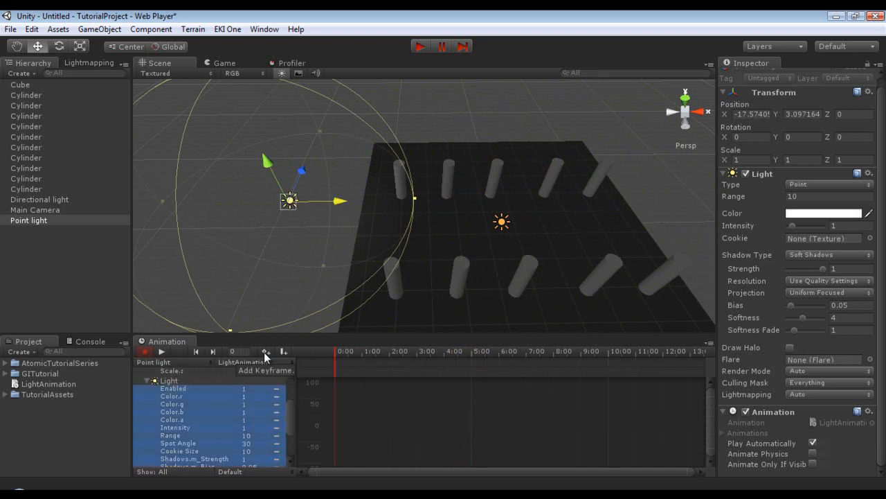
{"action": "left_click", "coordinate": [266, 351]}
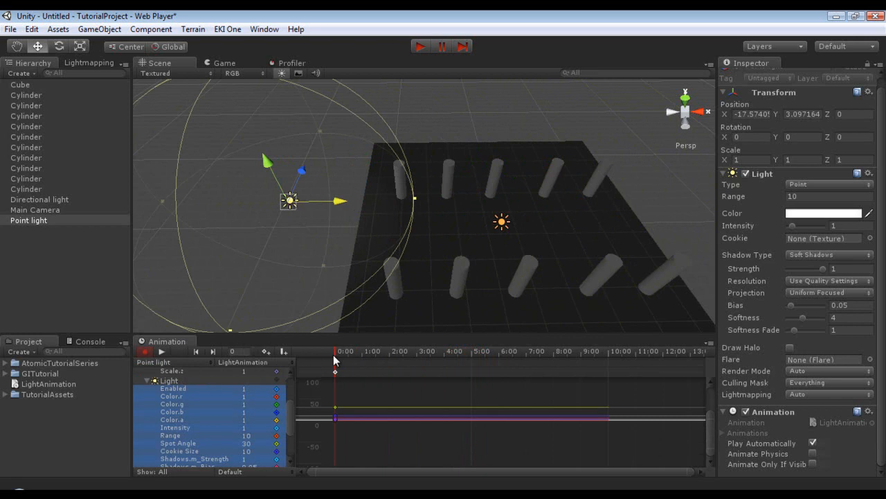
{"action": "left_click", "coordinate": [474, 352]}
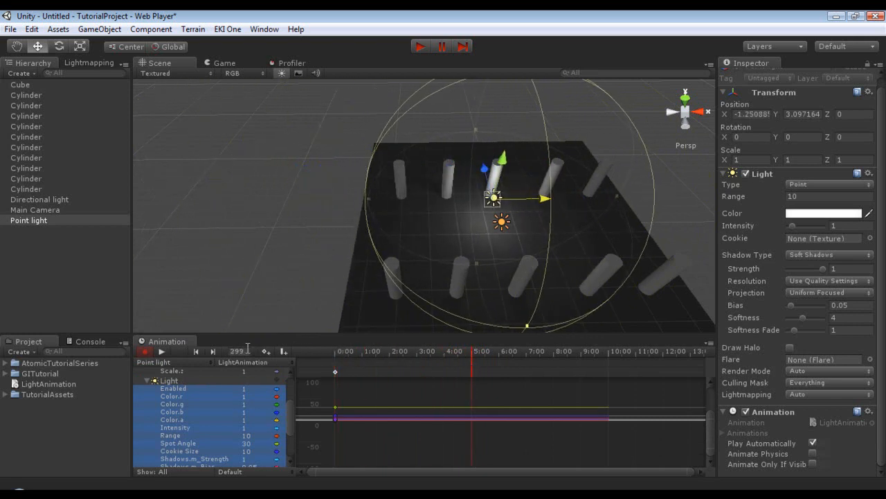
{"action": "left_click", "coordinate": [213, 352]}
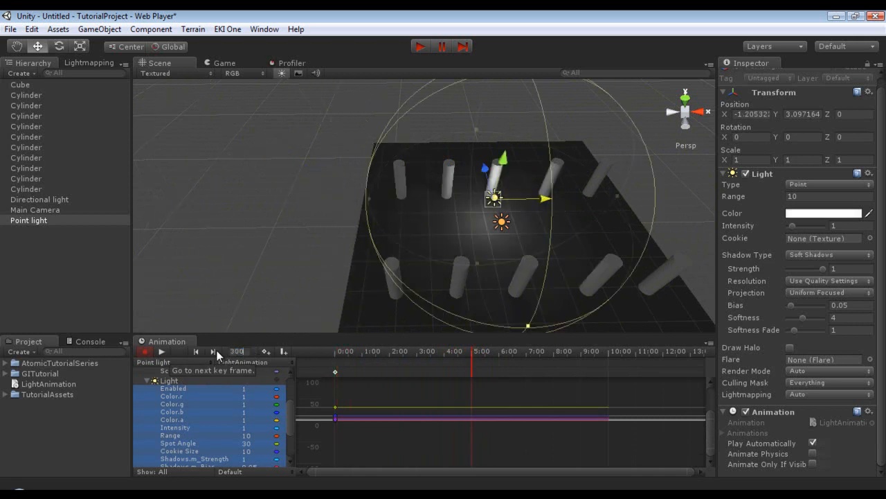
Step: Set the light's colour to red with Shadow Strength 0.5 at the five-second key
{"action": "left_click", "coordinate": [823, 214]}
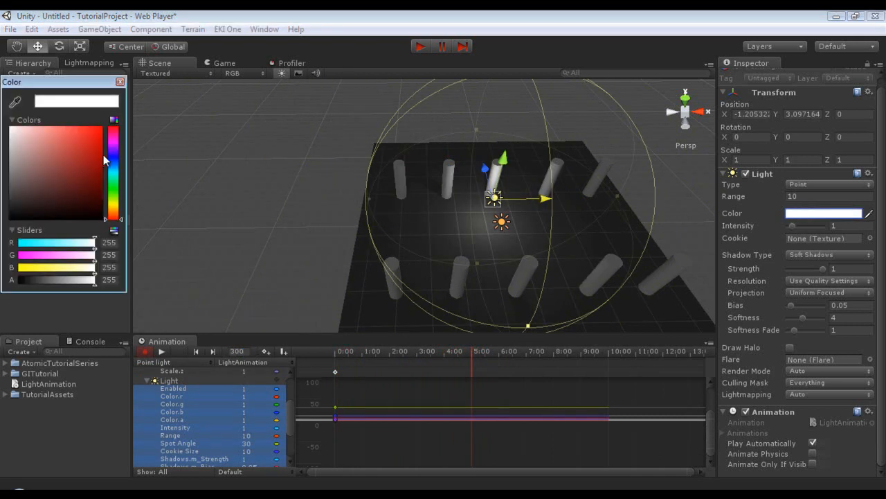
{"action": "left_click", "coordinate": [90, 164]}
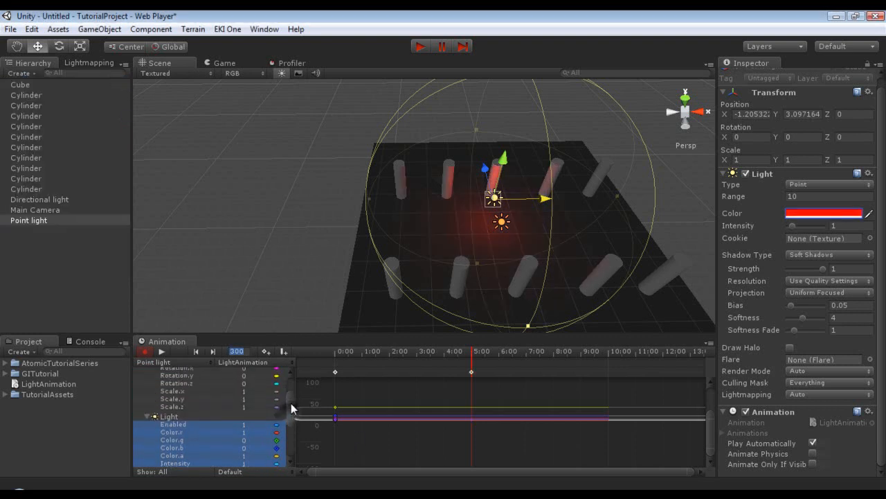
{"action": "scroll", "scroll_direction": "down", "scroll_amount": 3}
{"action": "type", "text": "0.5"}
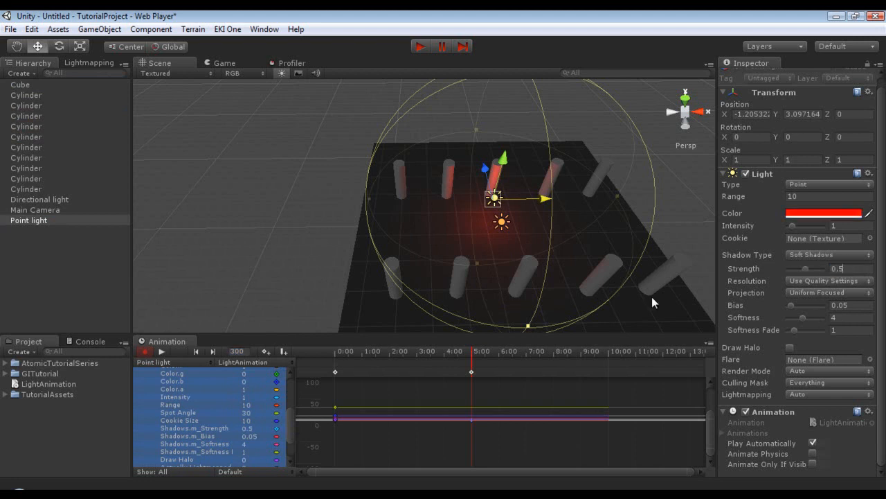
{"action": "mouse_move", "coordinate": [875, 399]}
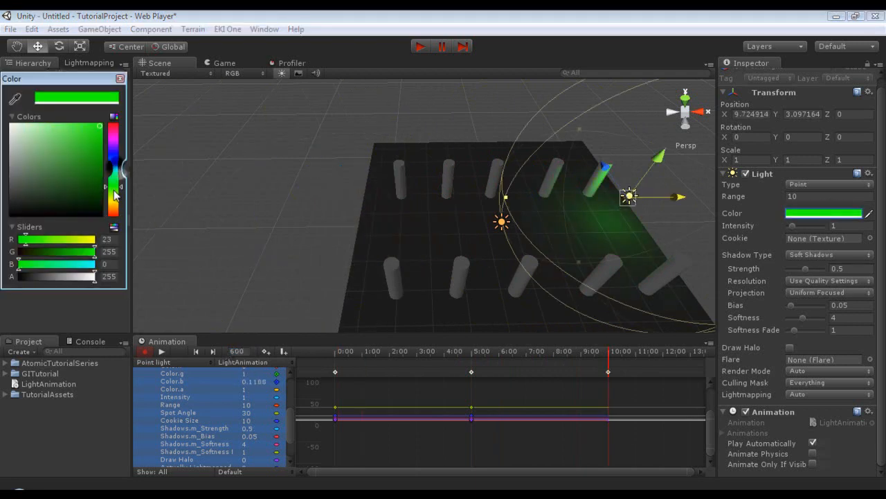
Step: Set the light's colour to green at the ten-second key and play LightAnimation
{"action": "left_click", "coordinate": [86, 172]}
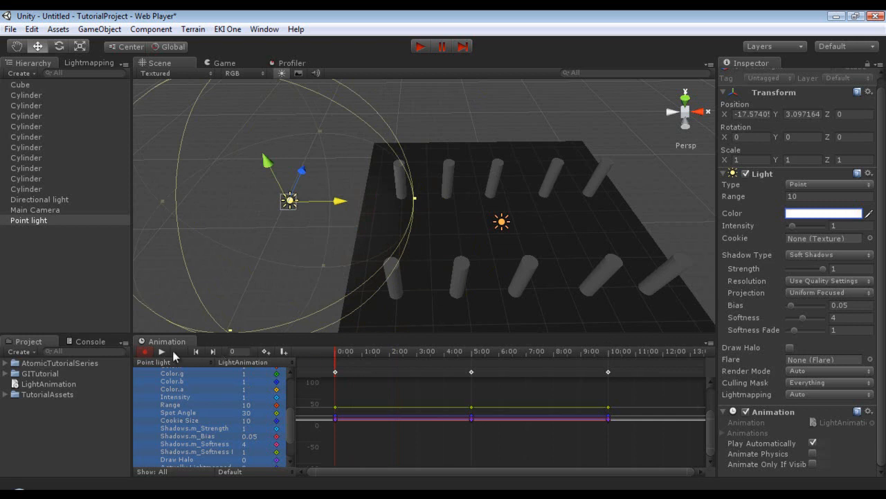
{"action": "left_click", "coordinate": [161, 352]}
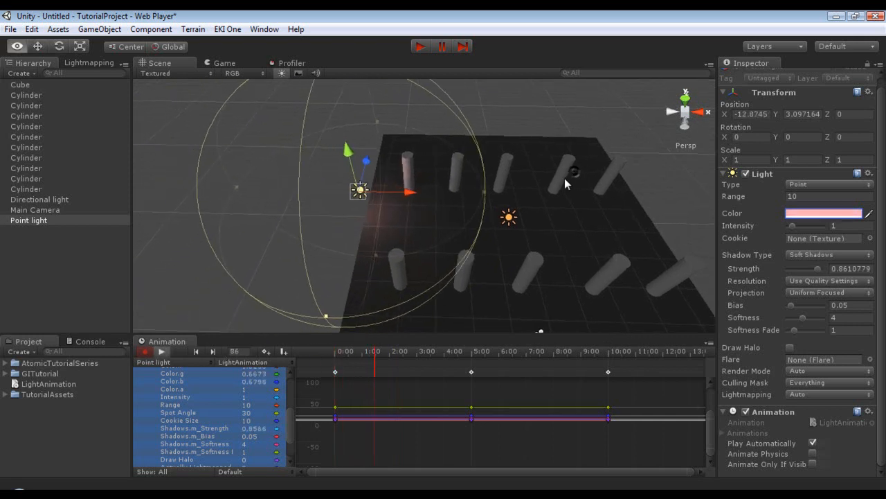